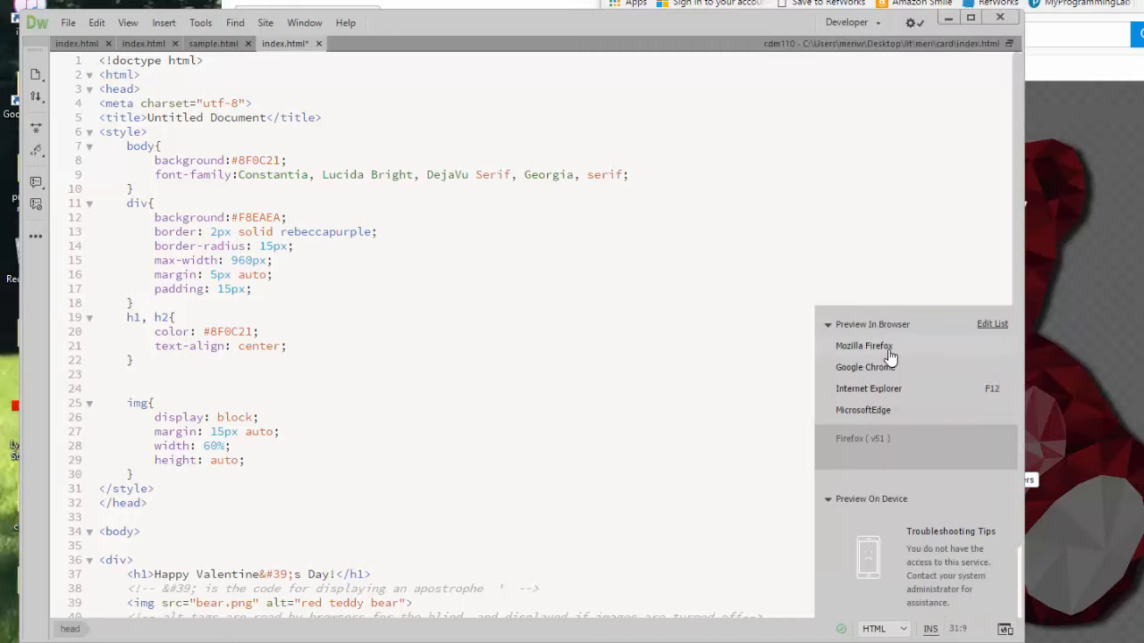
Preview the page in Google Chrome, saving changes to index first.
left_click(863, 346)
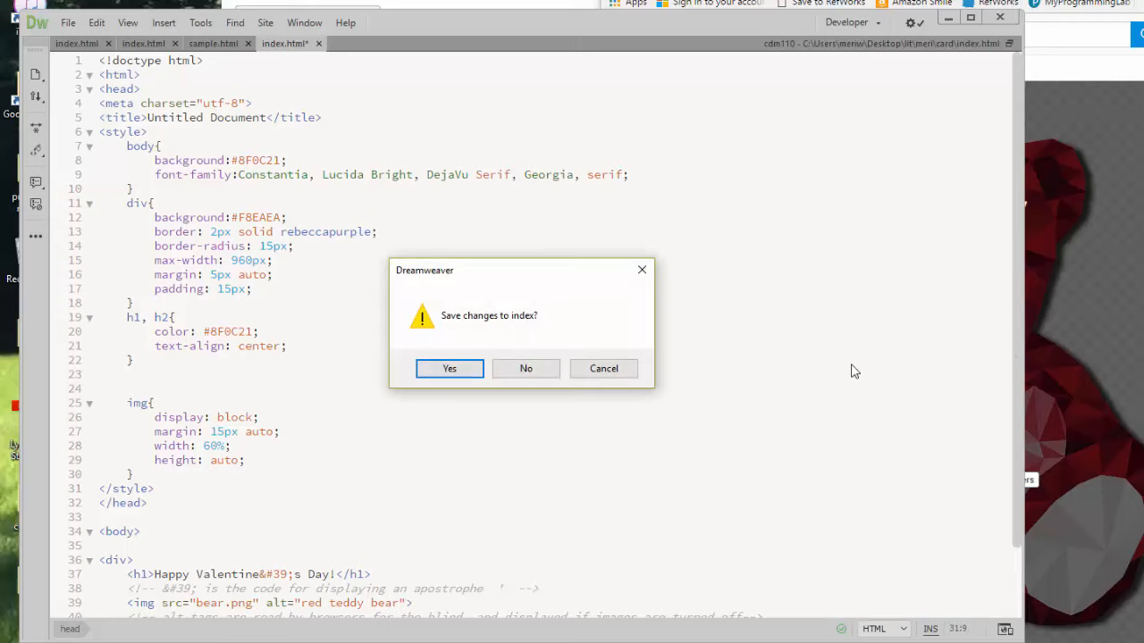
left_click(450, 368)
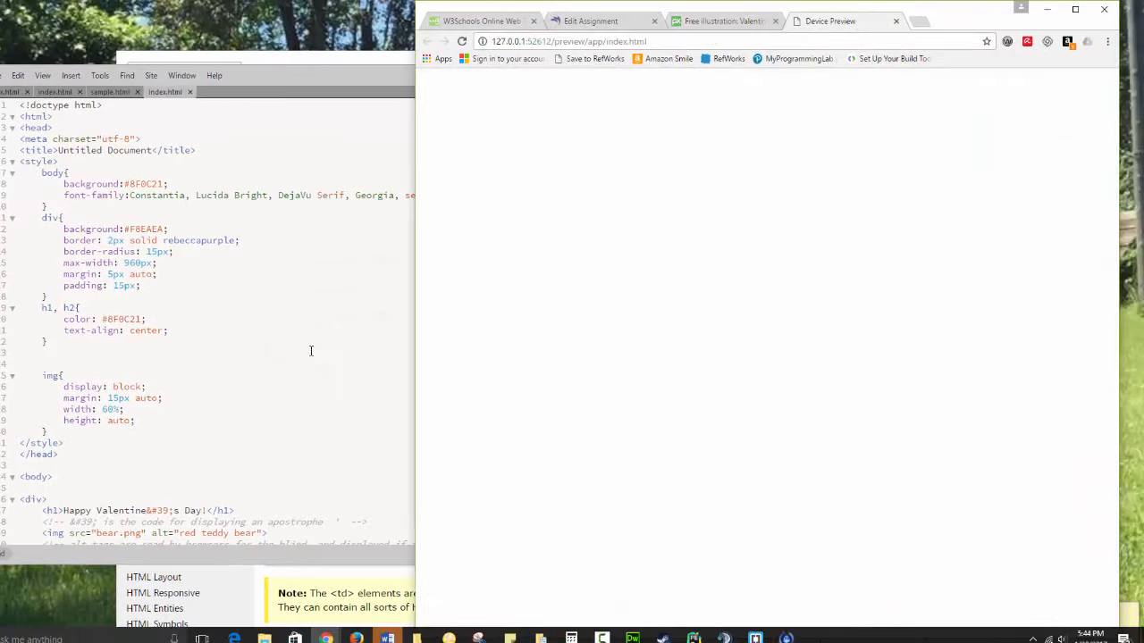
left_click(461, 42)
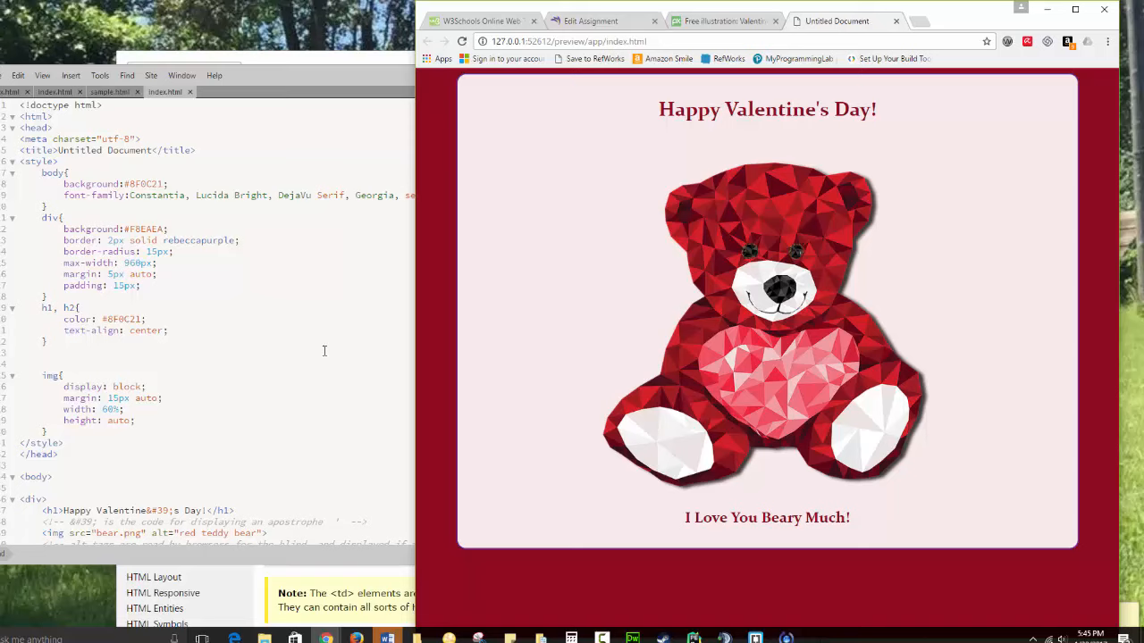
mouse_move(772, 132)
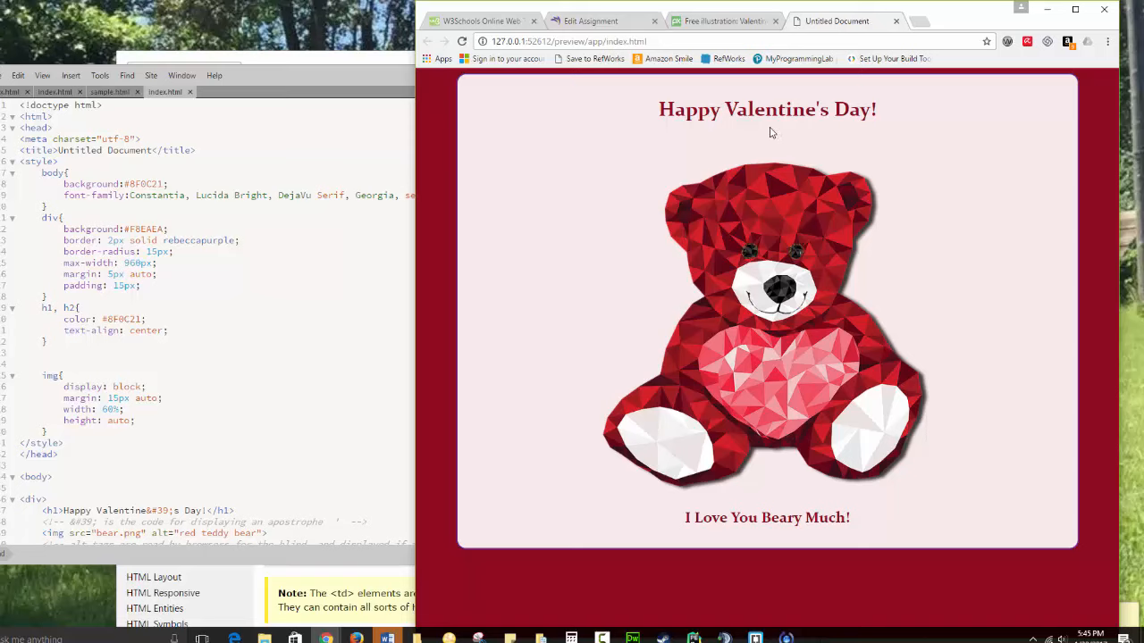
mouse_move(458, 404)
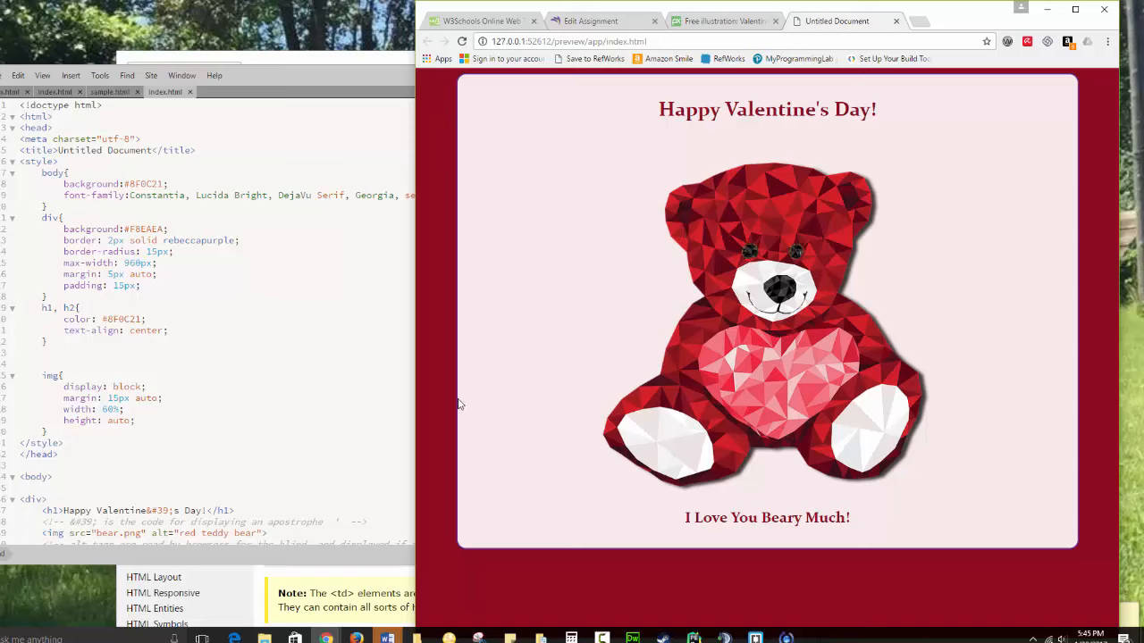
mouse_move(464, 547)
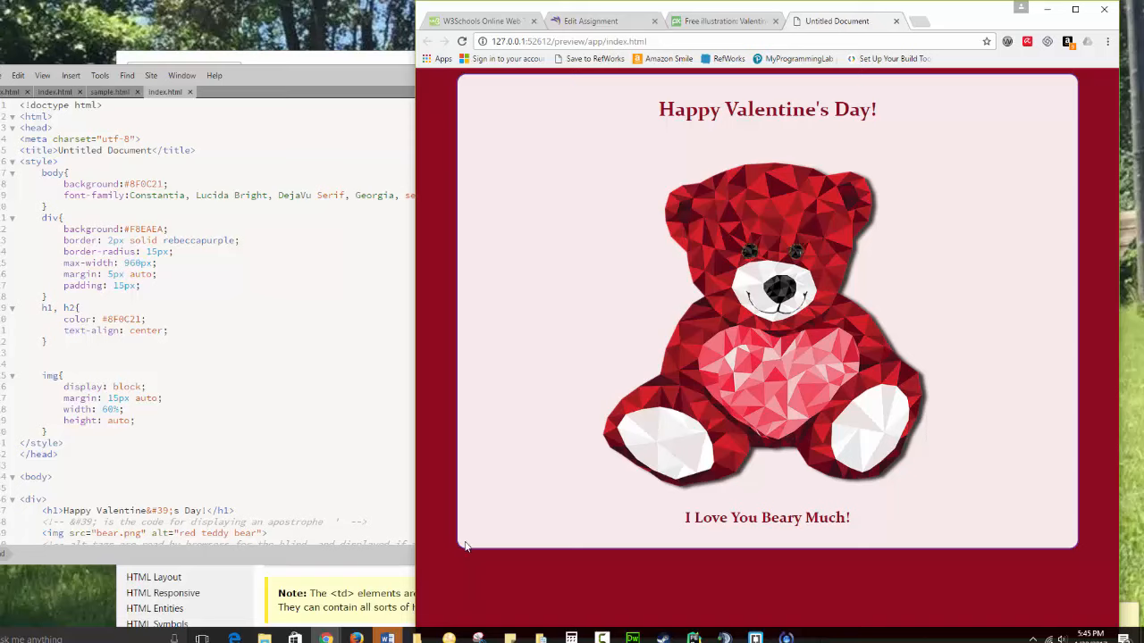
mouse_move(1061, 181)
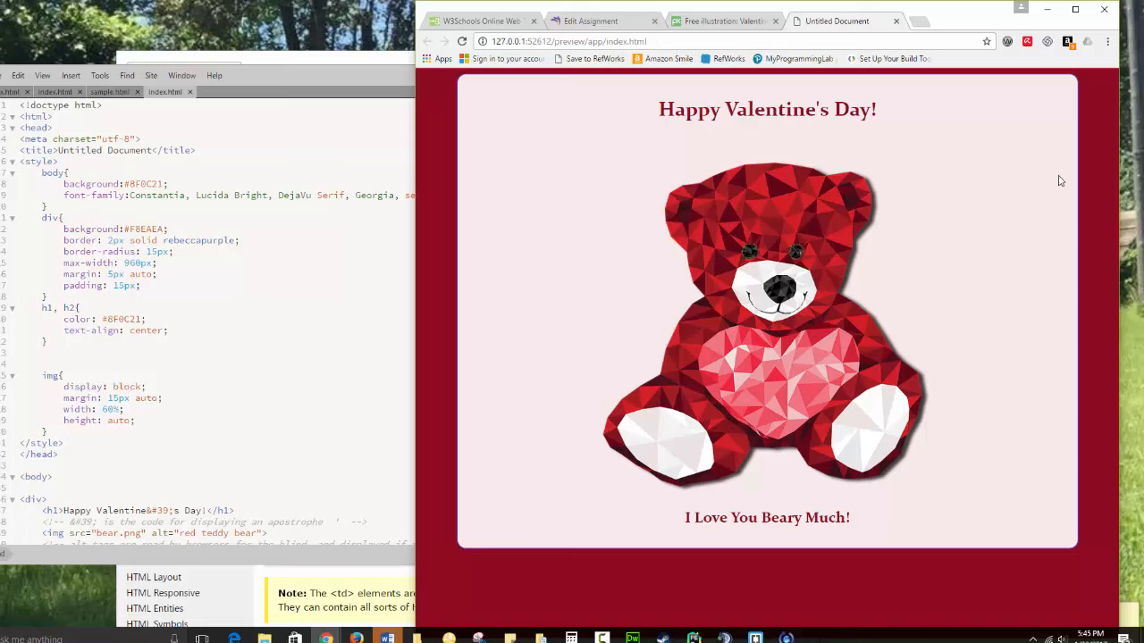
mouse_move(478, 118)
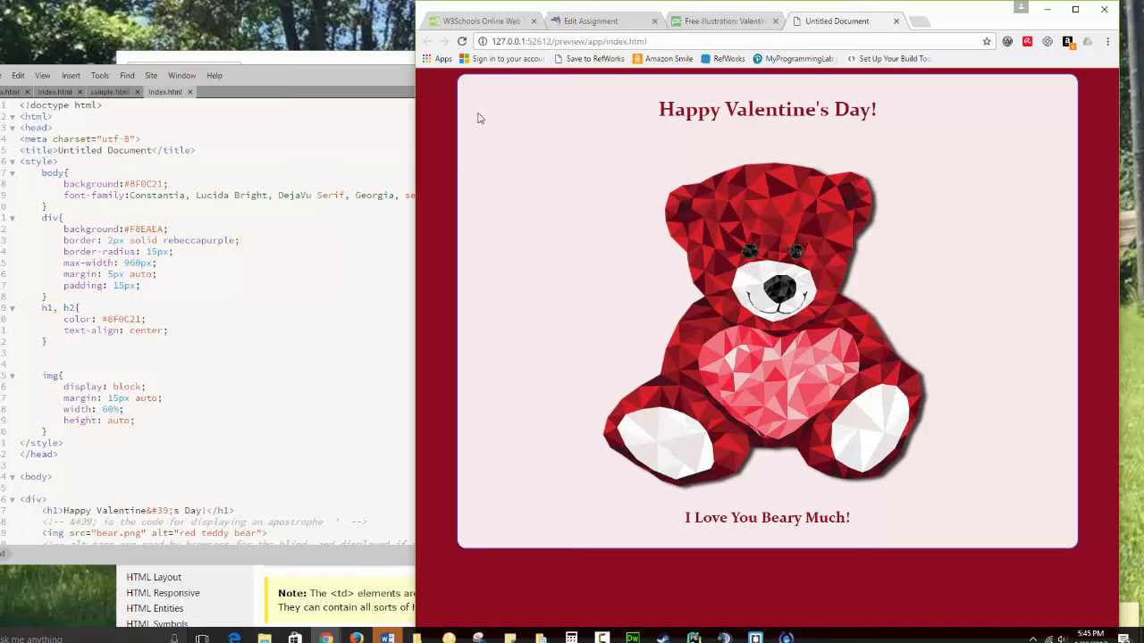
mouse_move(1053, 252)
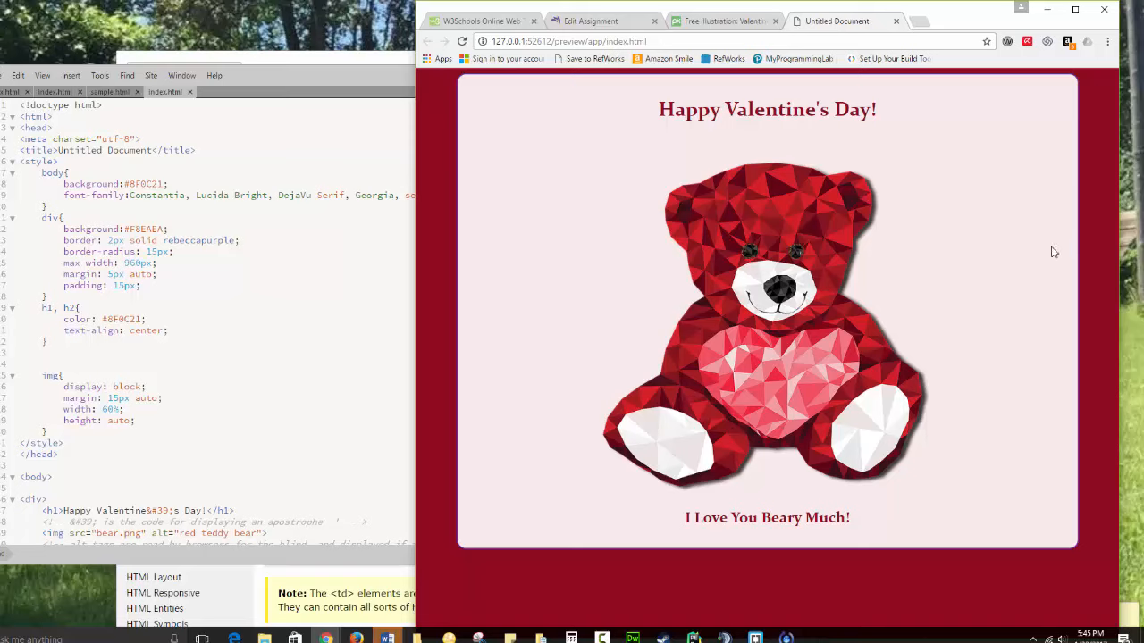
mouse_move(864, 369)
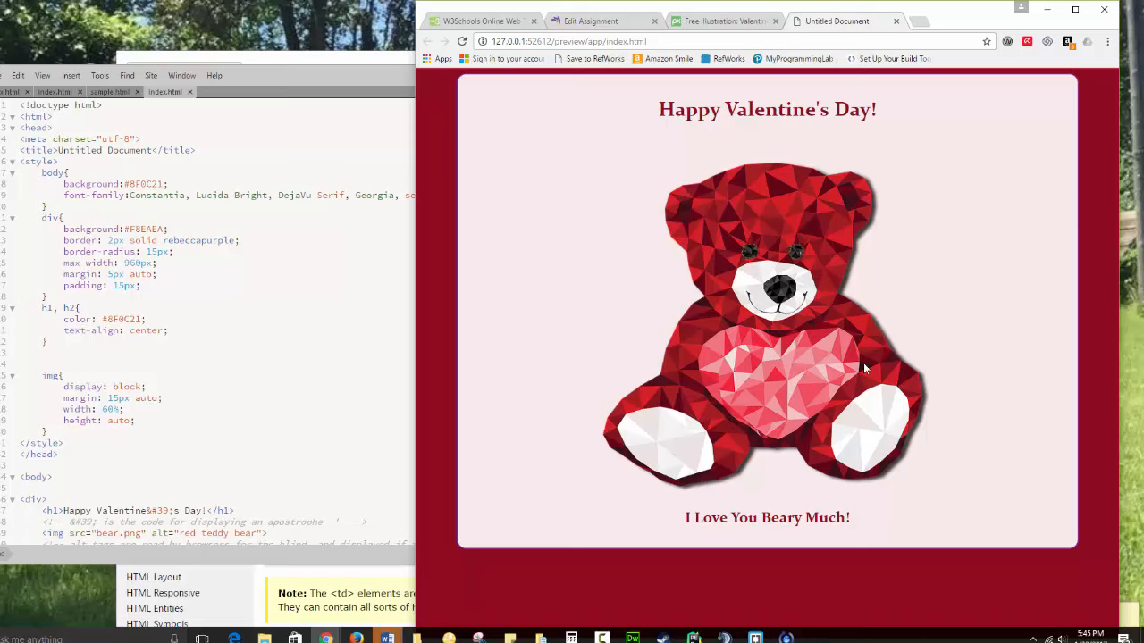
mouse_move(739, 342)
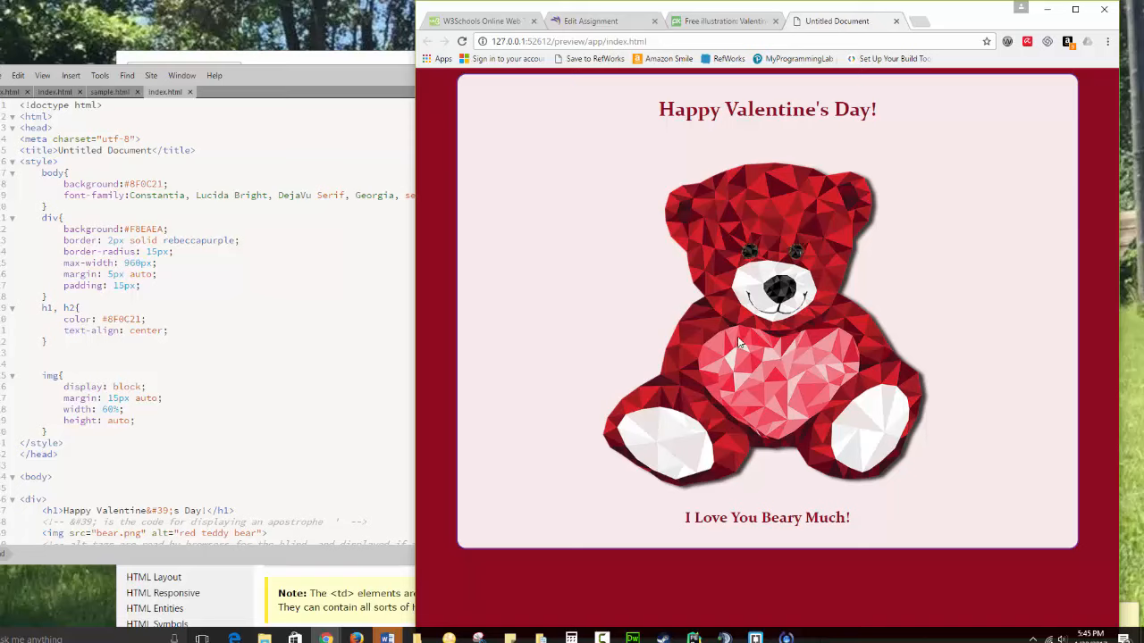
mouse_move(788, 320)
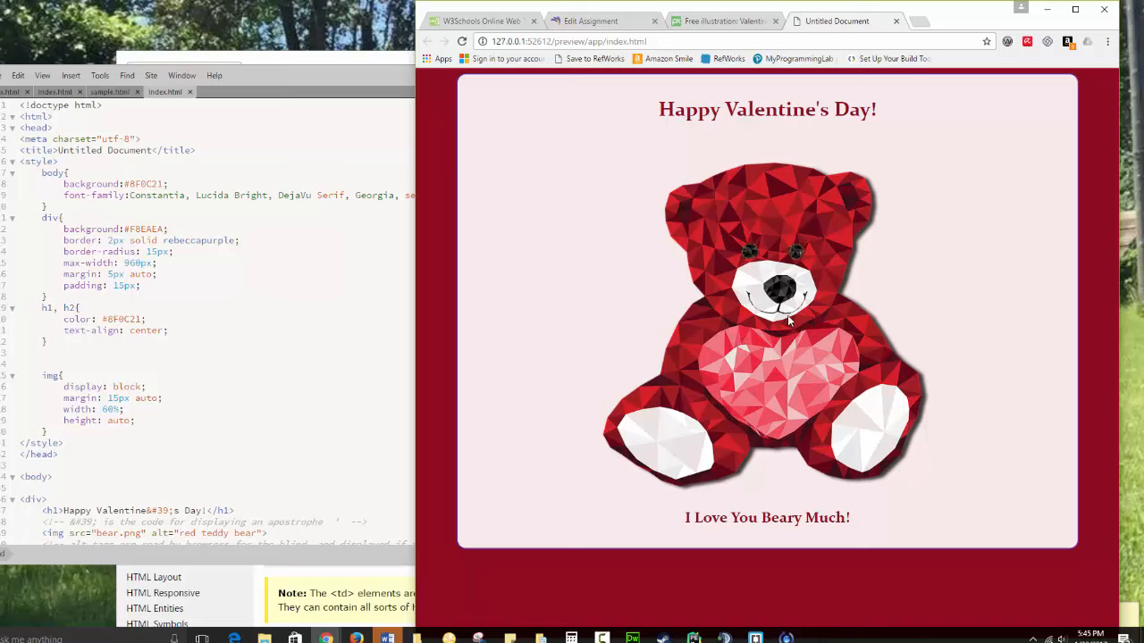
mouse_move(795, 420)
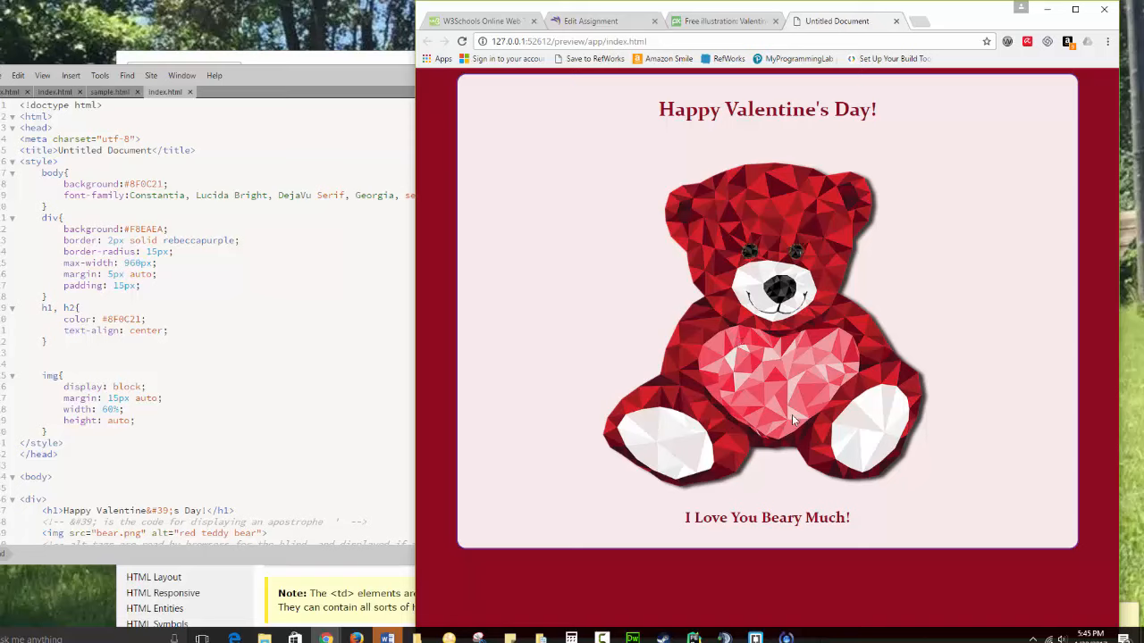
mouse_move(786, 534)
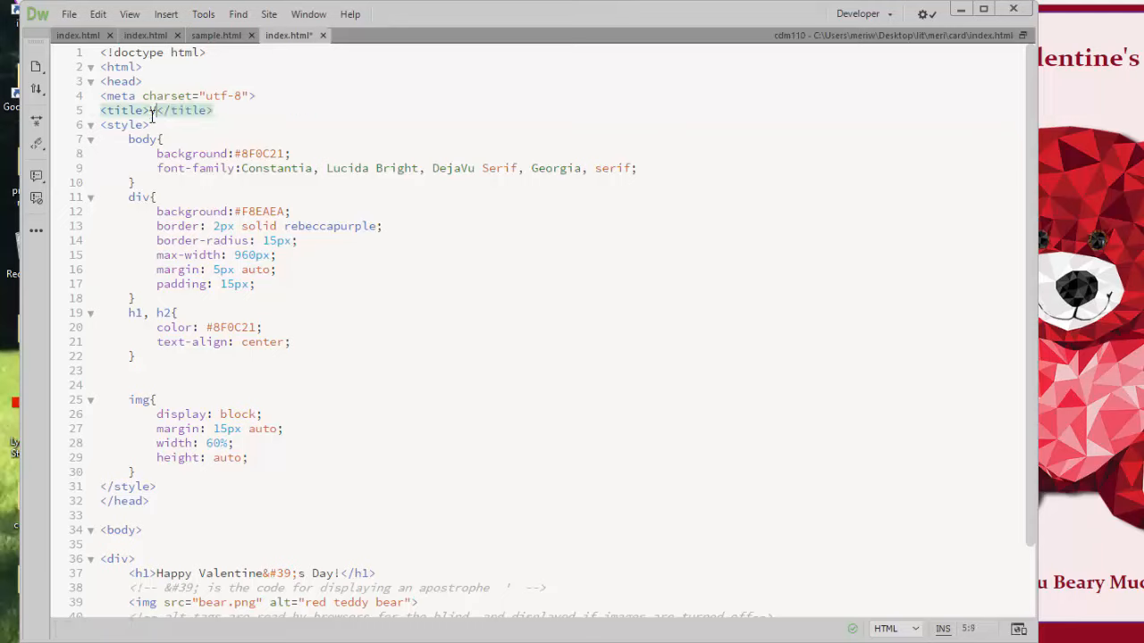
Set the page title to "Valentine's Card" and select the body background colour value.
type("Valentine'")
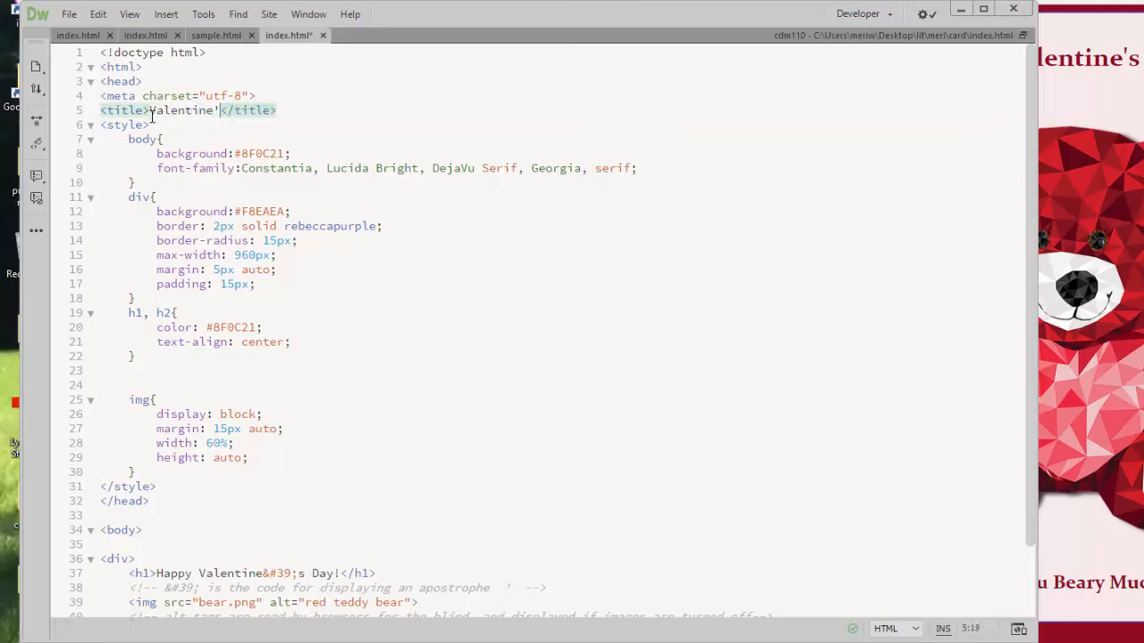
type("s card")
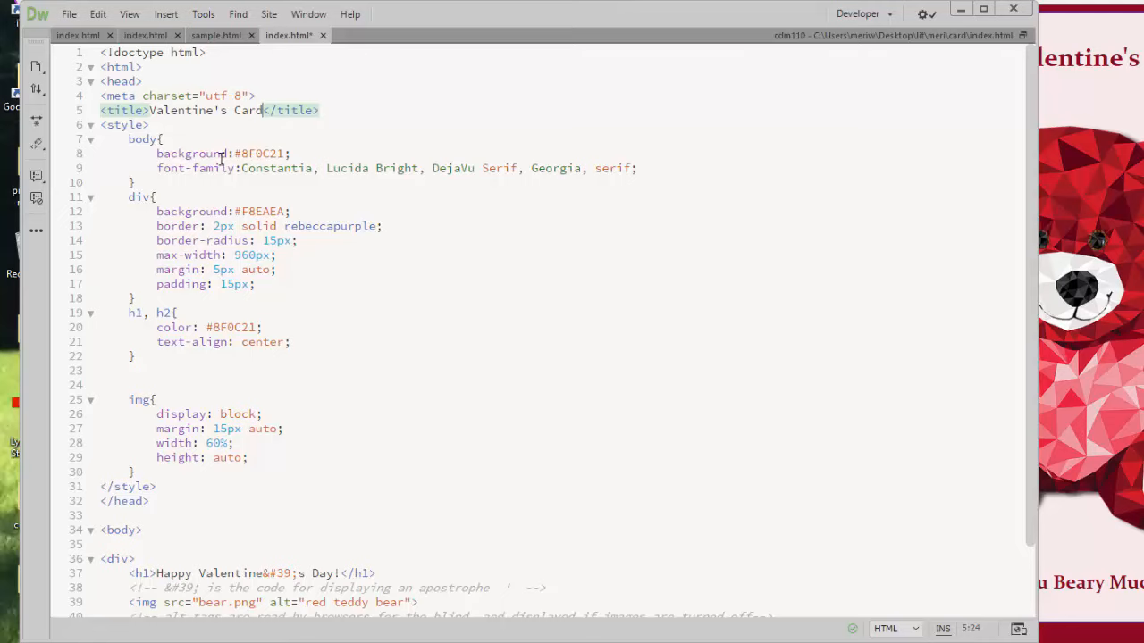
double_click(262, 152)
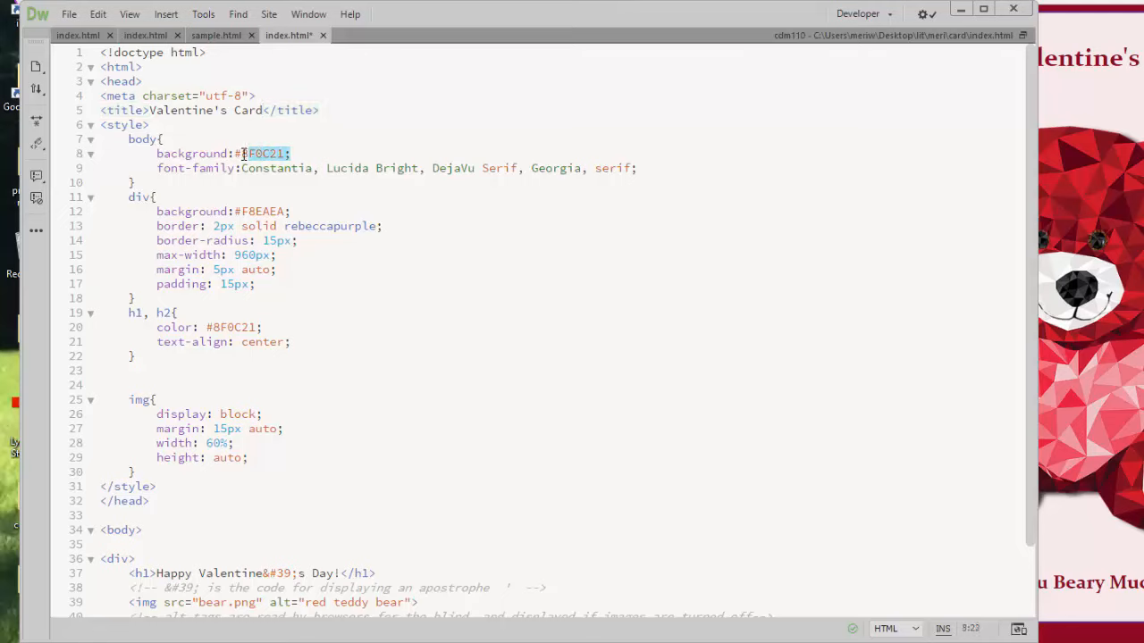
Replace the body background colour with a new dark red chosen from the colour picker.
key("Delete")
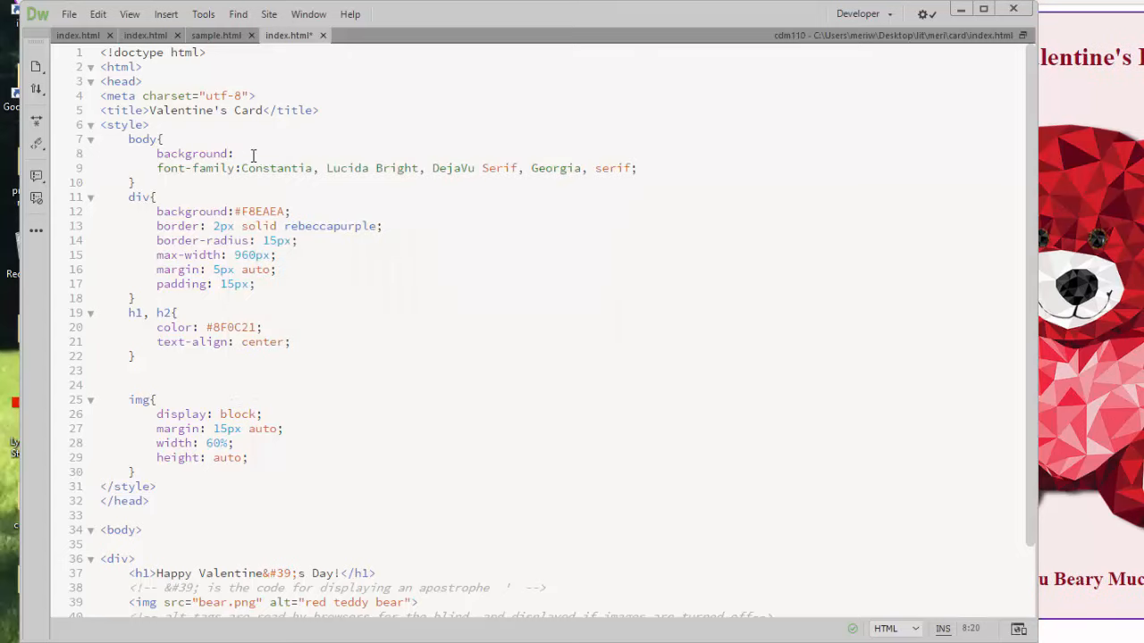
left_click(234, 154)
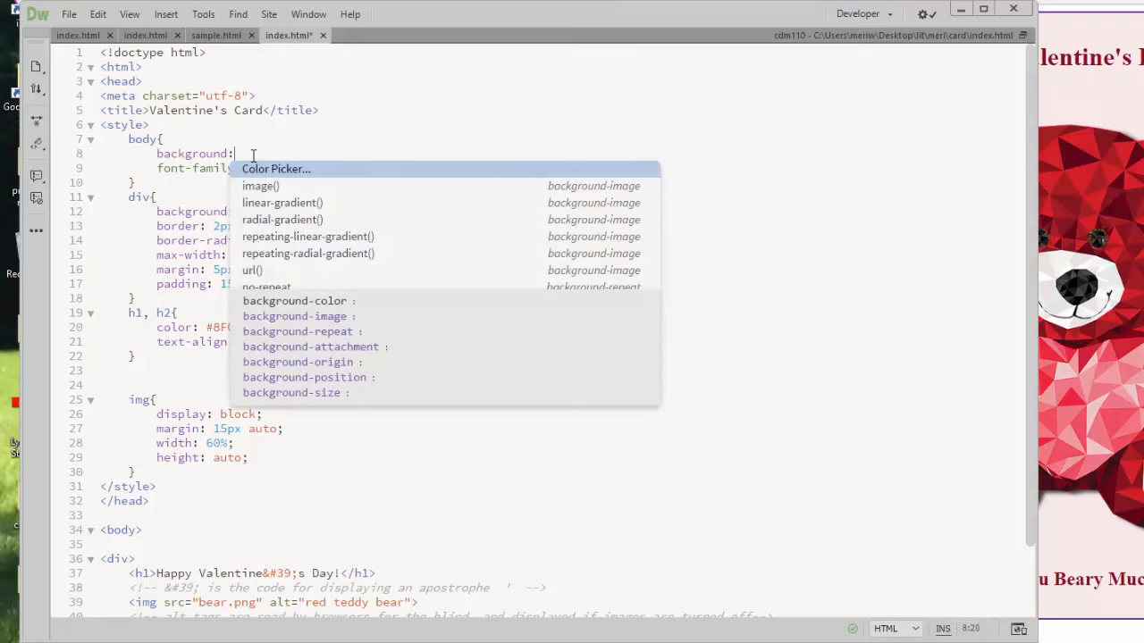
left_click(275, 168)
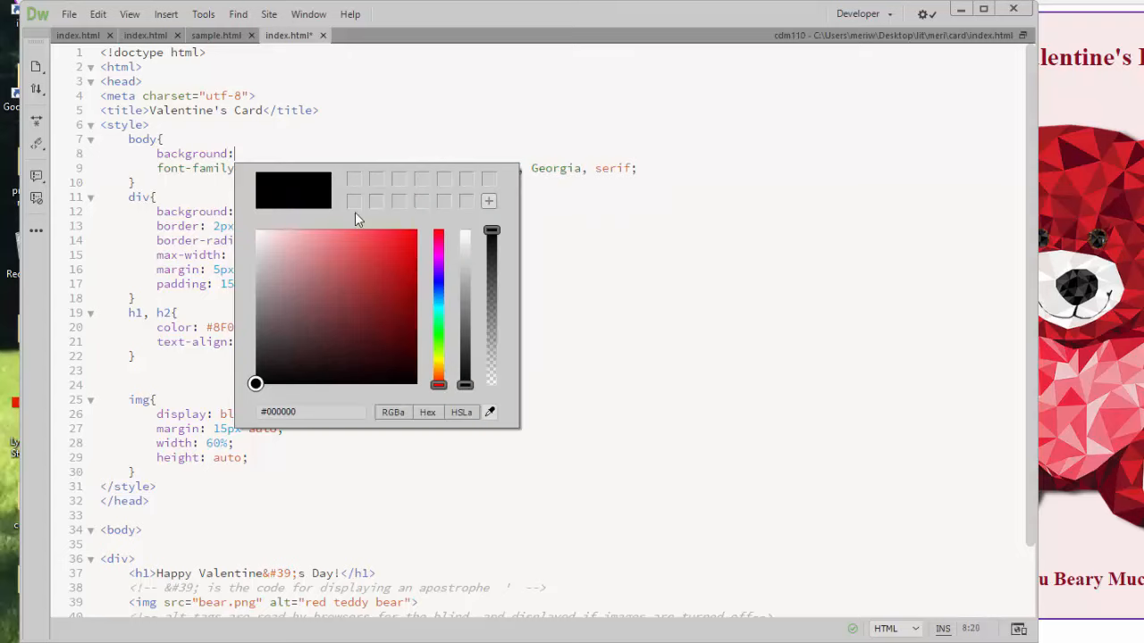
left_click(399, 268)
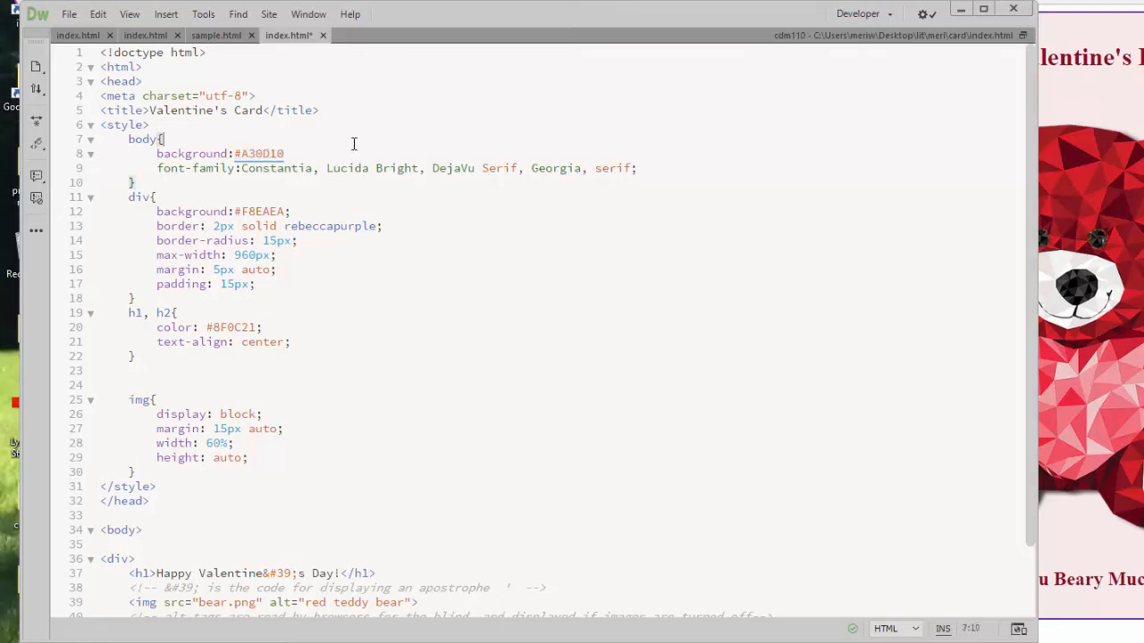
left_click(289, 155)
type(";")
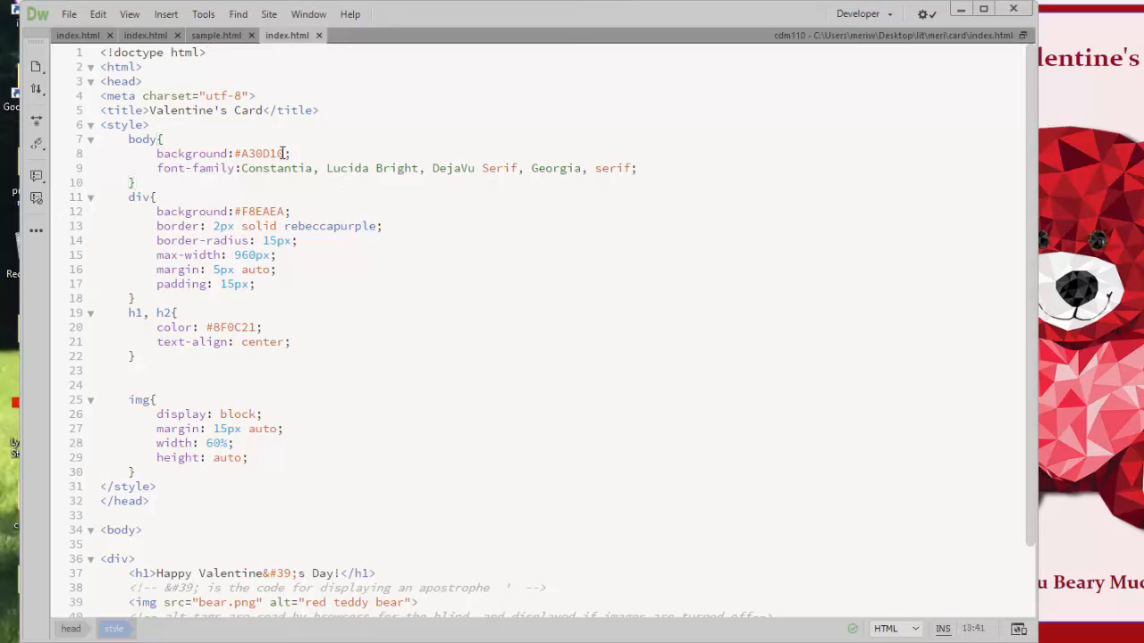
Give the h1, h2 headings the same colour as the background, #A30D10.
double_click(260, 153)
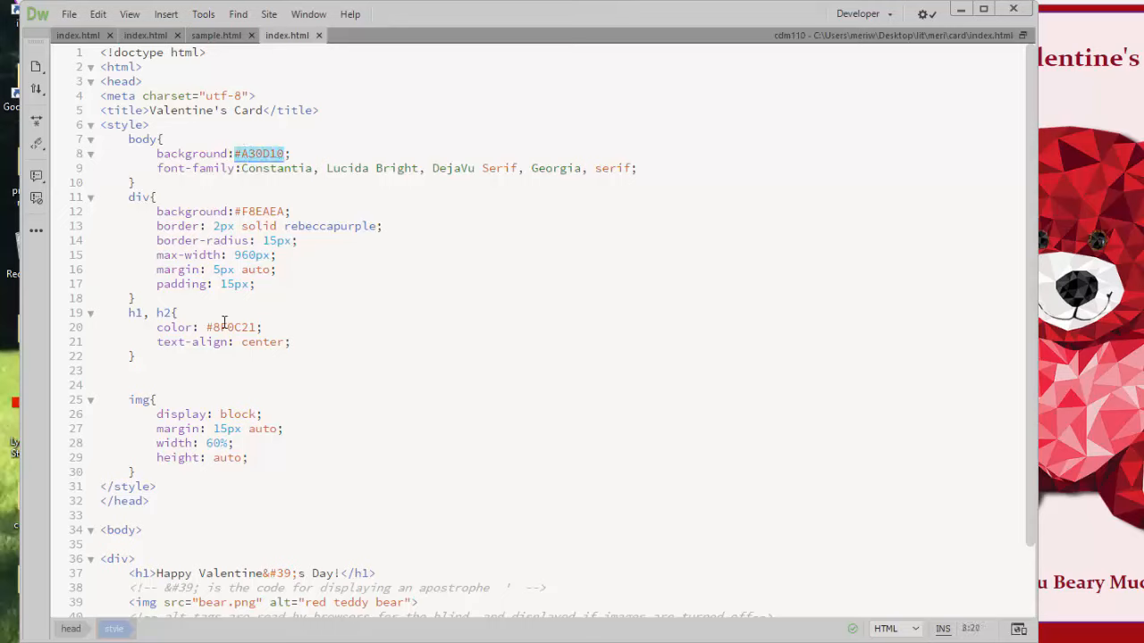
double_click(231, 327)
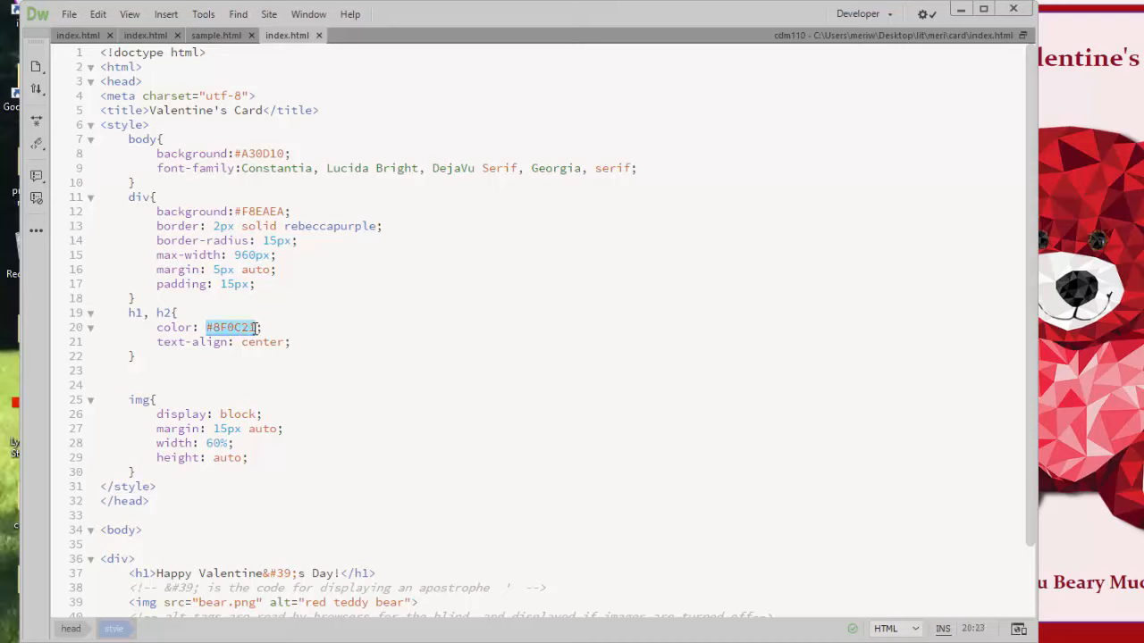
type("A30D10")
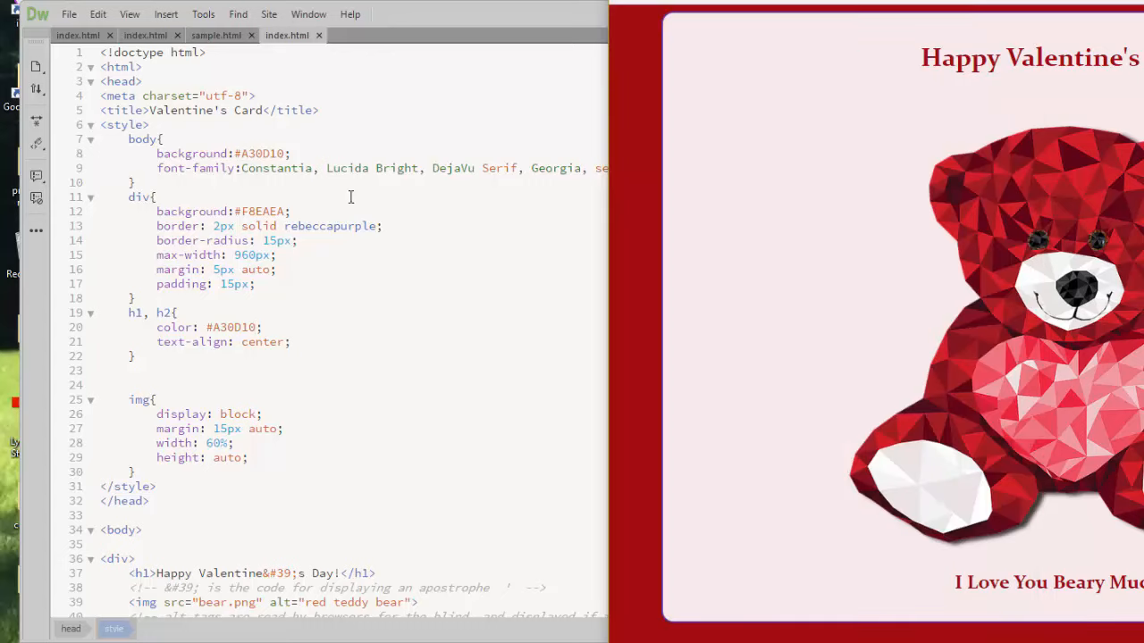
mouse_move(511, 467)
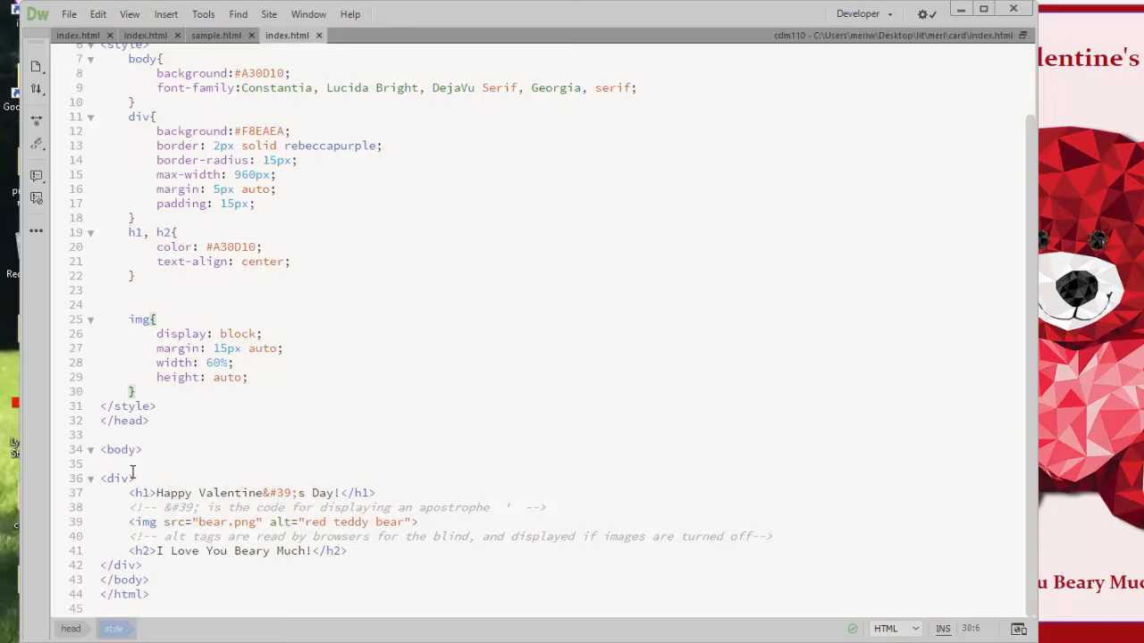
scroll("up", 3)
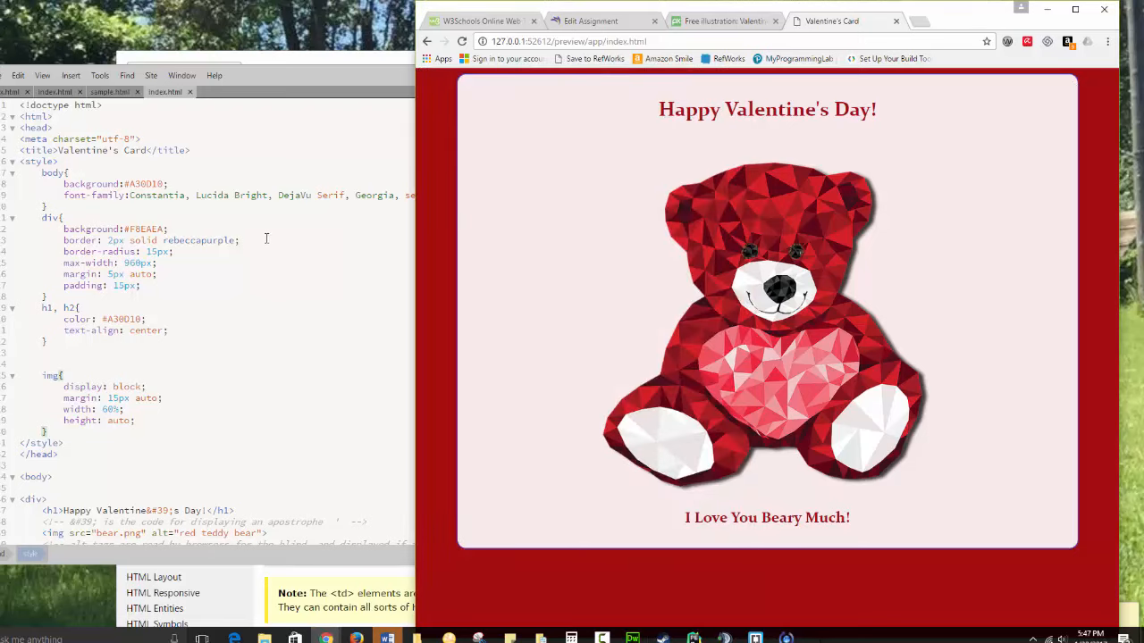
mouse_move(478, 273)
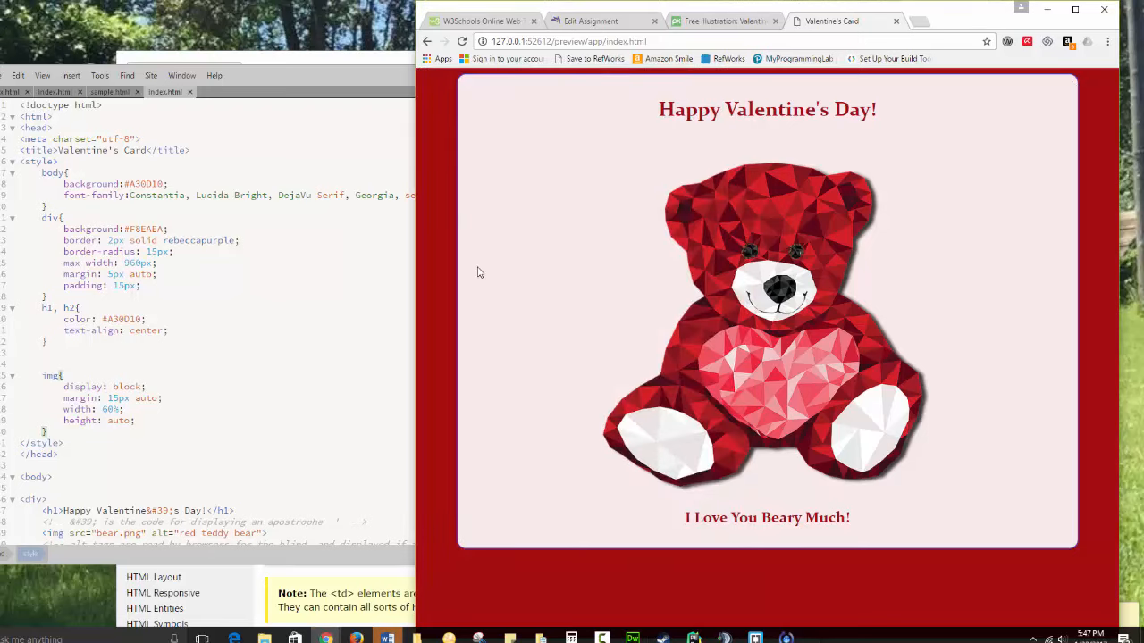
mouse_move(1070, 276)
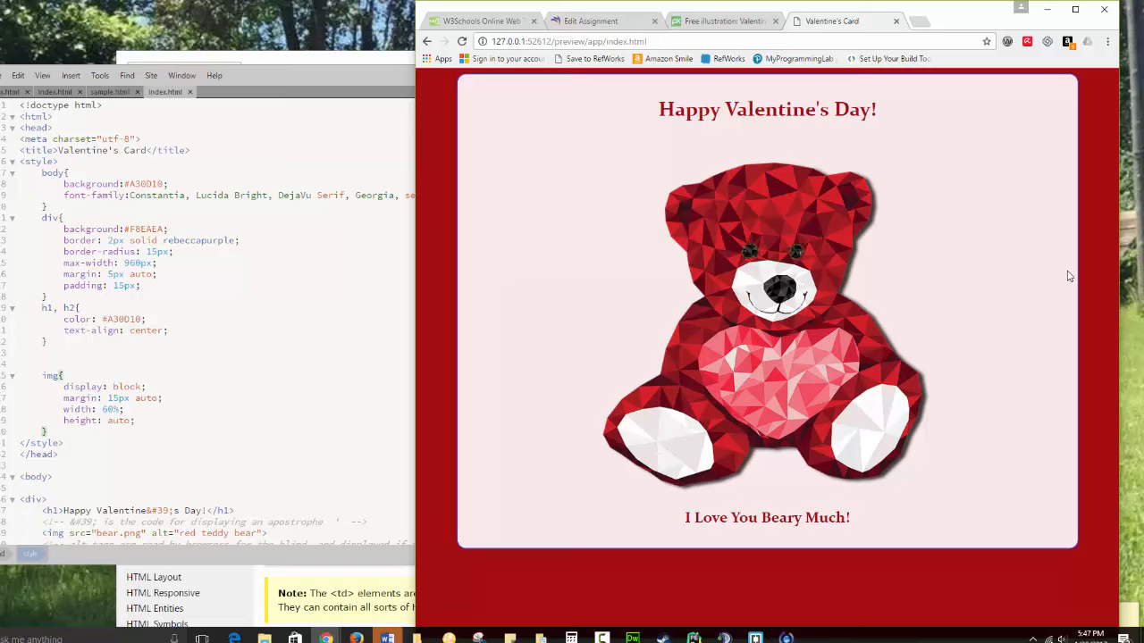
mouse_move(411, 272)
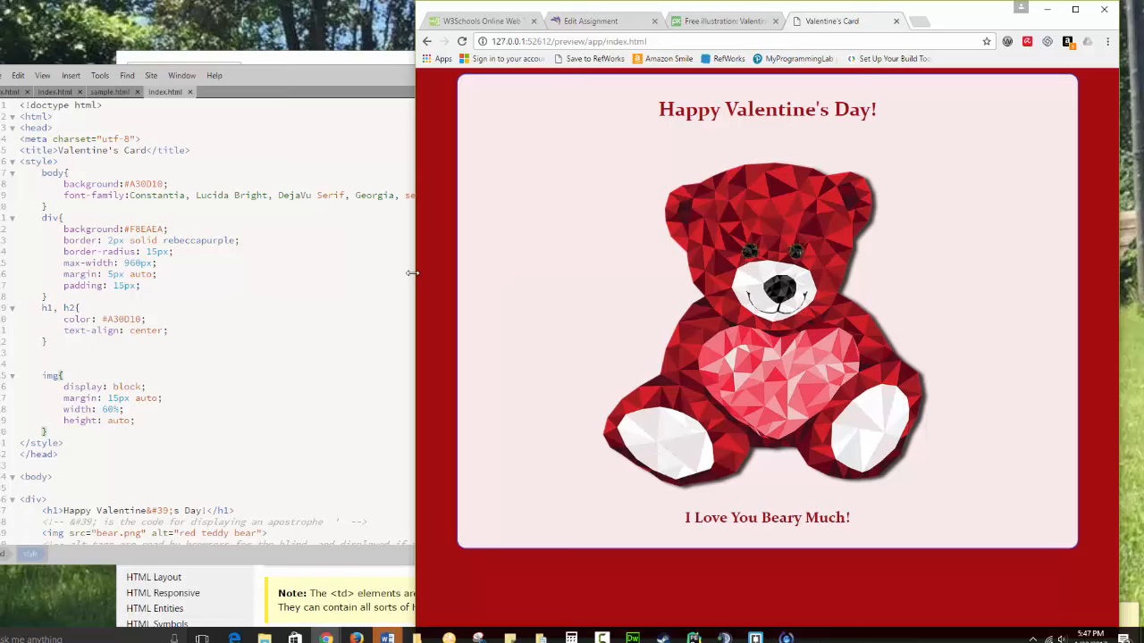
left_click_drag(413, 297, 482, 297)
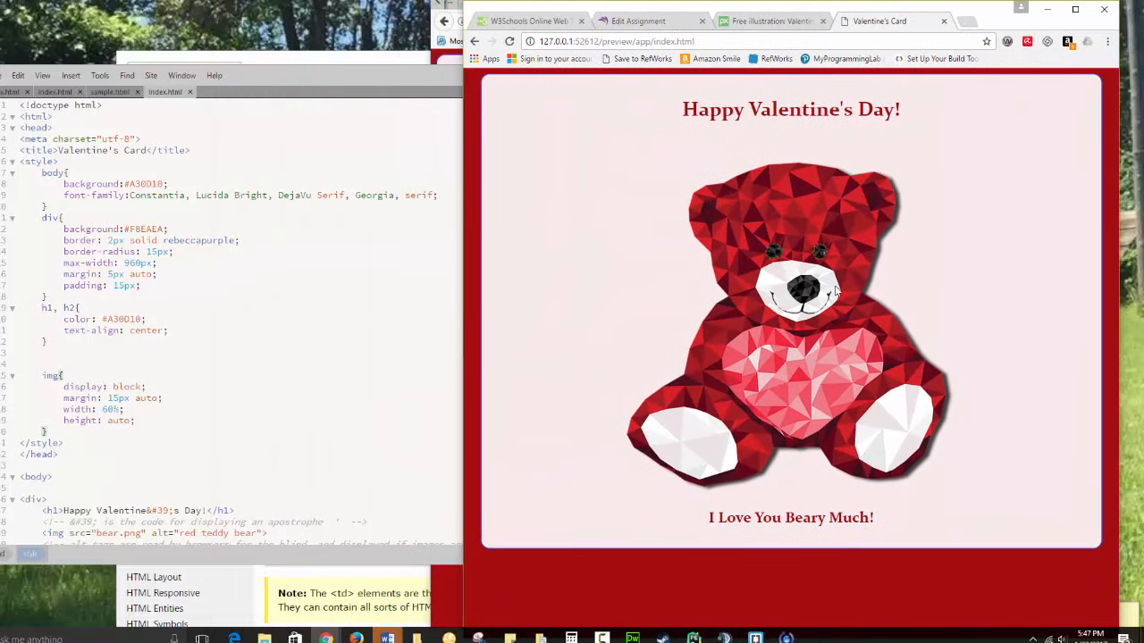
mouse_move(851, 299)
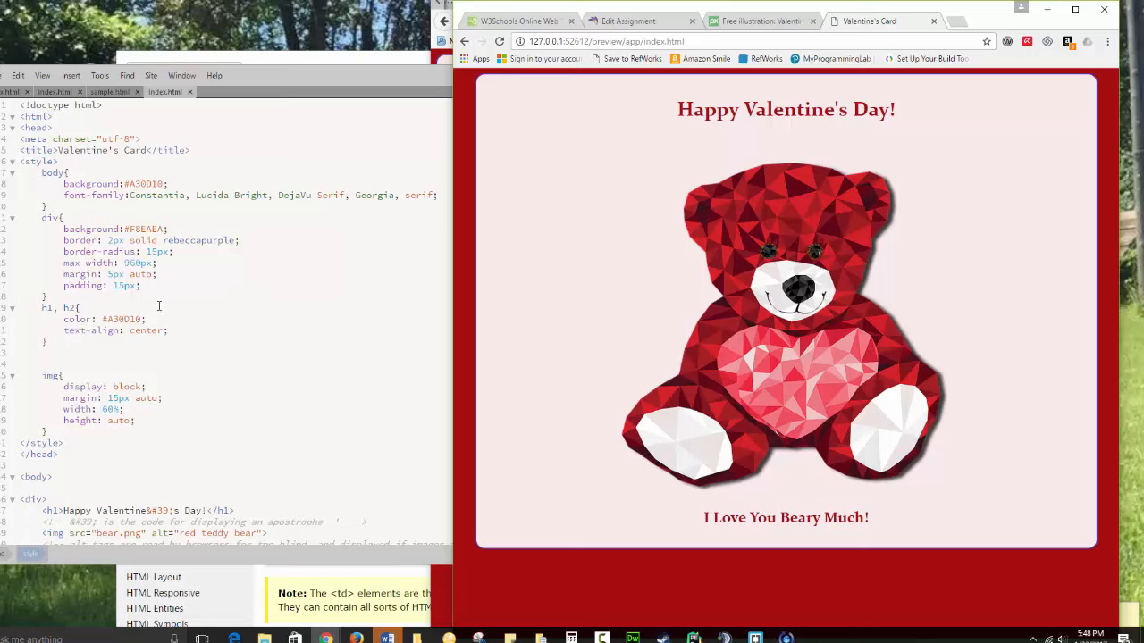
mouse_move(397, 501)
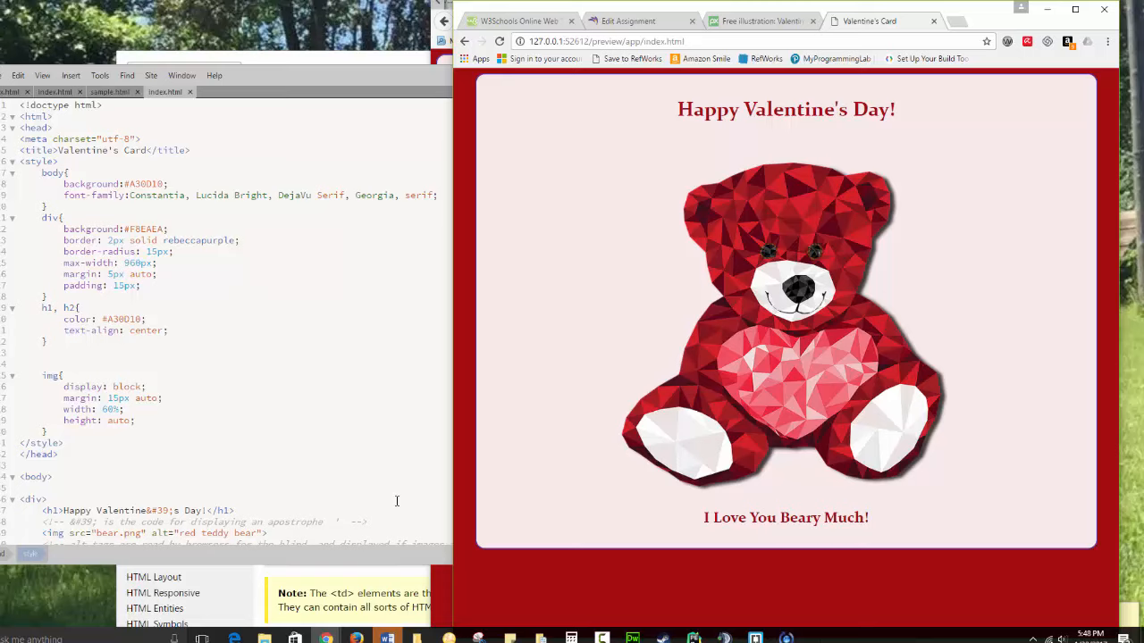
mouse_move(540, 457)
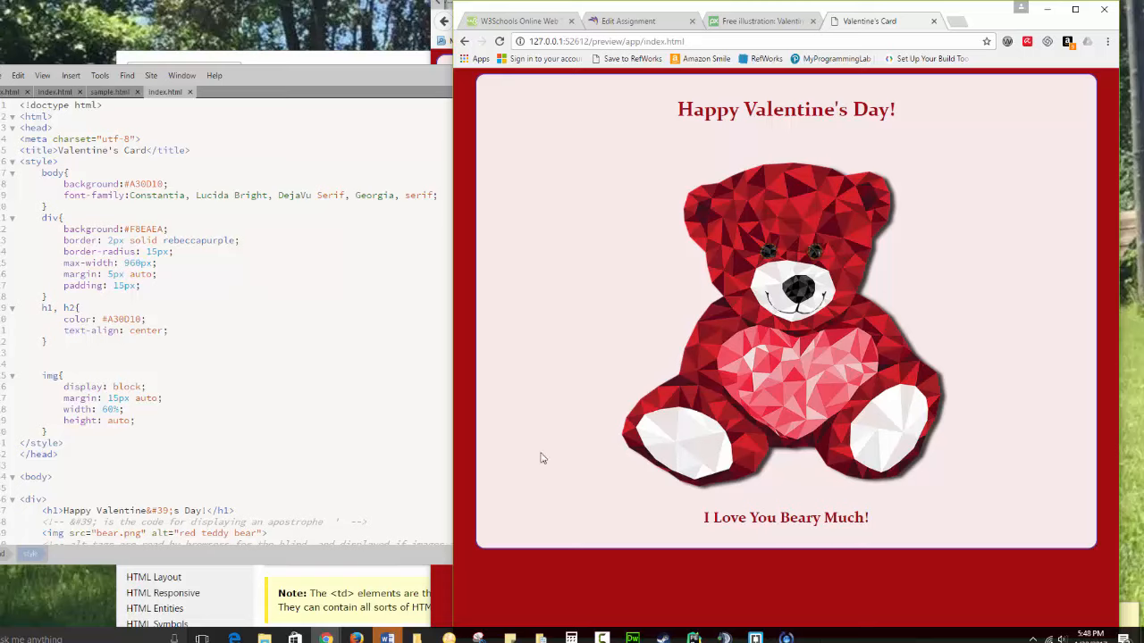
mouse_move(473, 447)
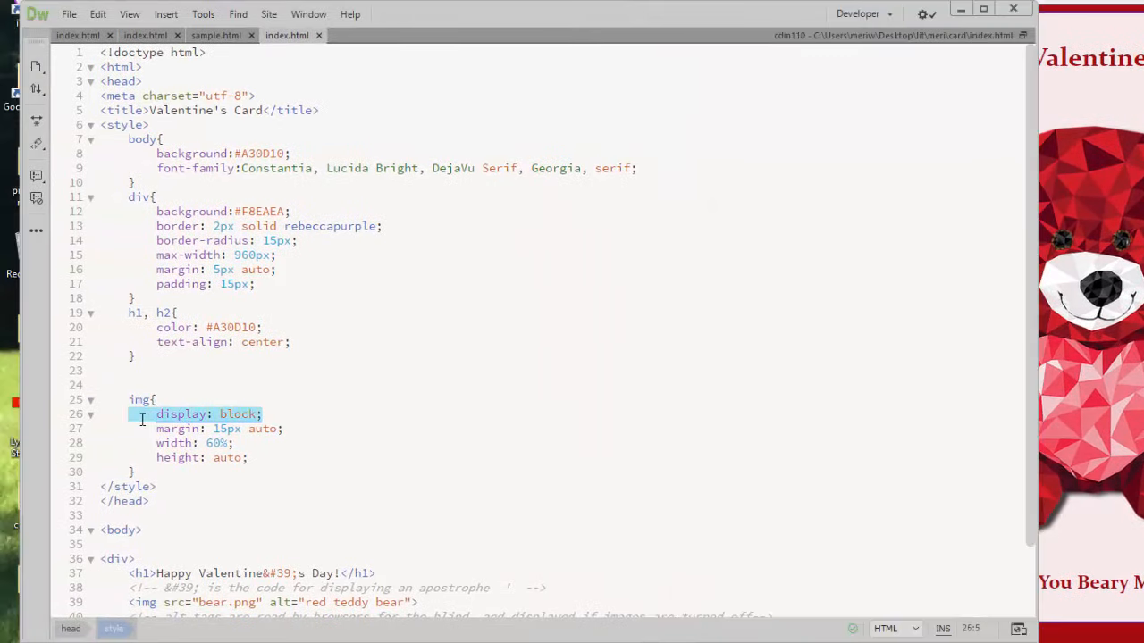
key("Delete")
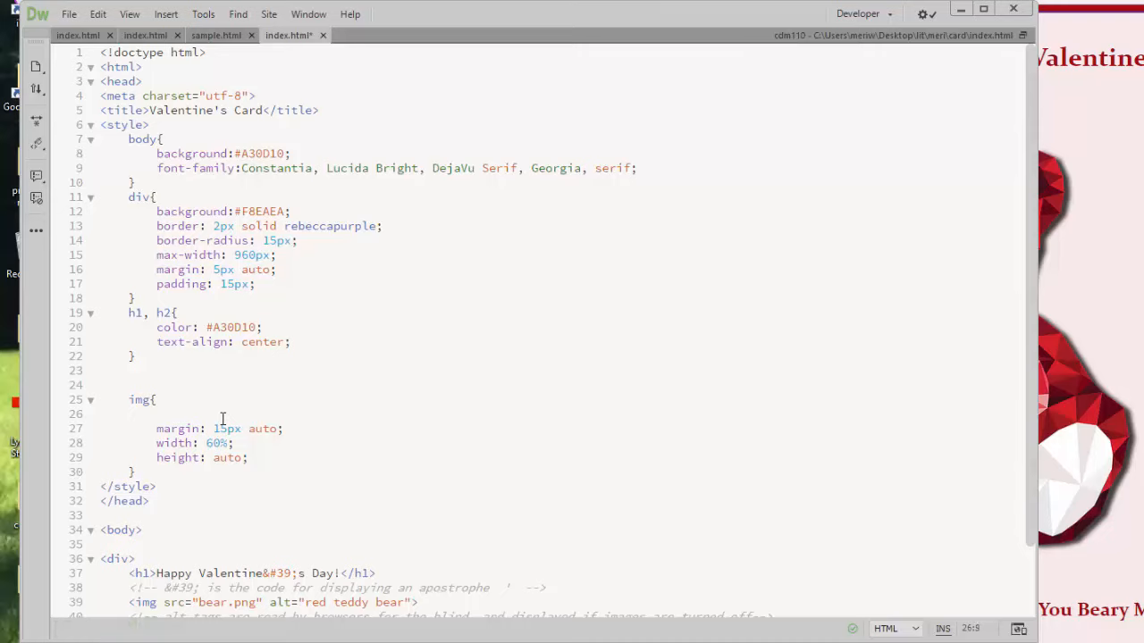
type("display: block;")
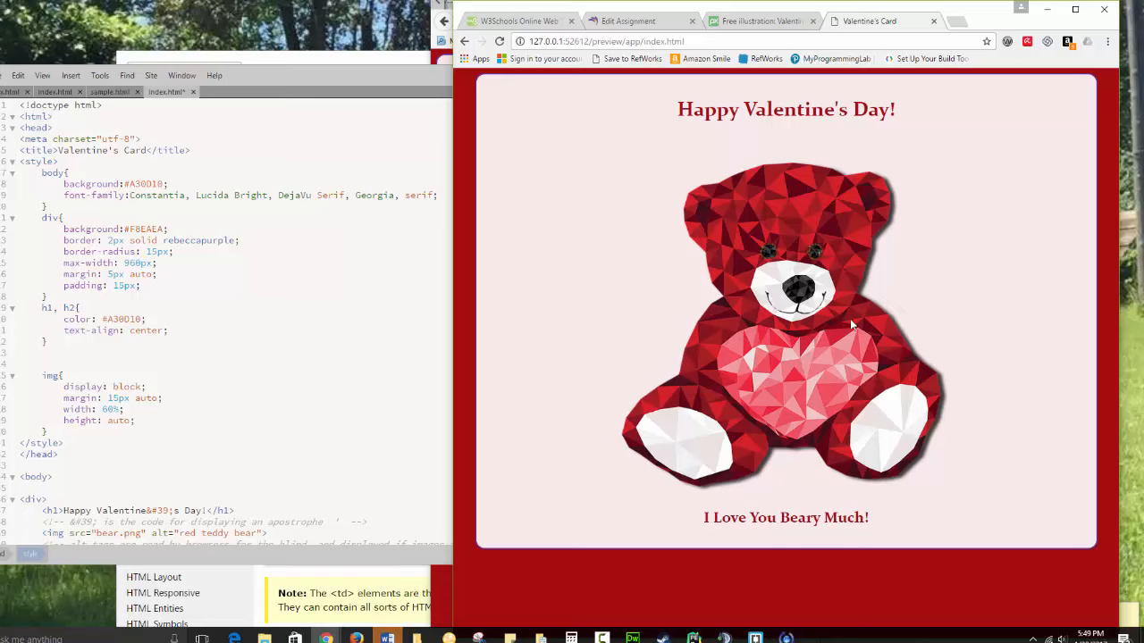
mouse_move(446, 320)
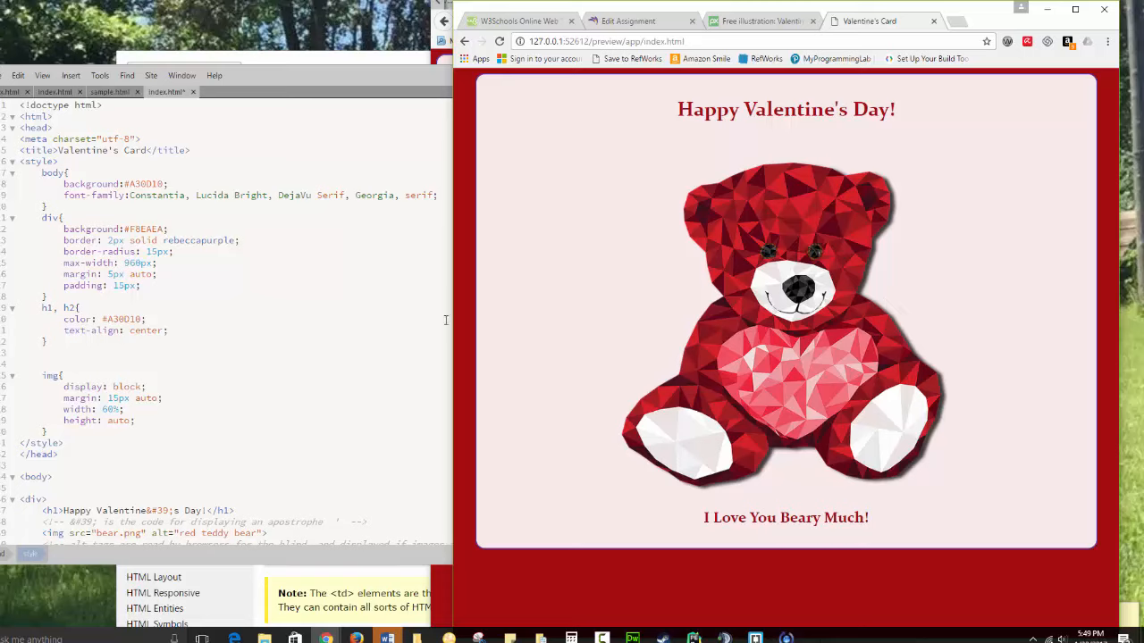
mouse_move(135, 404)
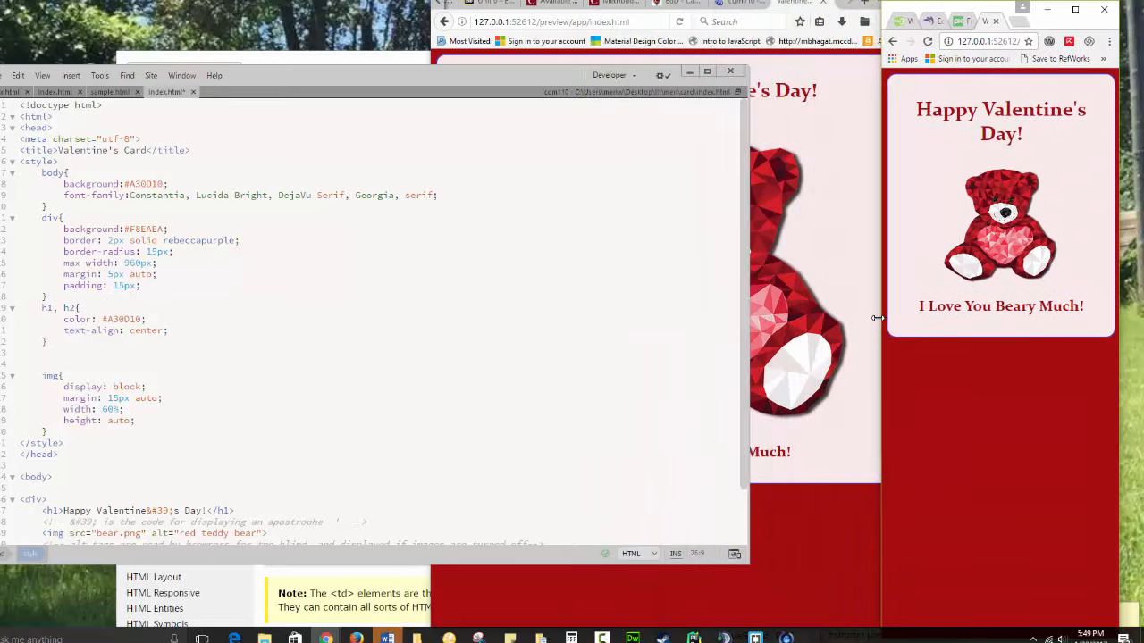
Narrow the Chrome window to confirm the headings and bear image scale down.
left_click_drag(880, 319, 947, 321)
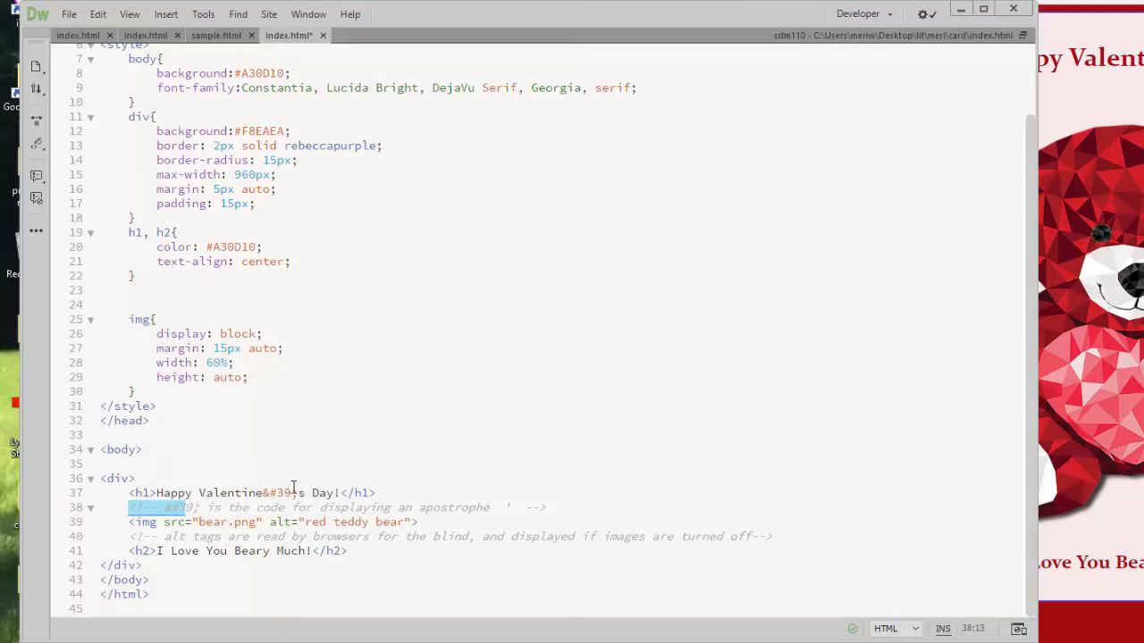
mouse_move(265, 546)
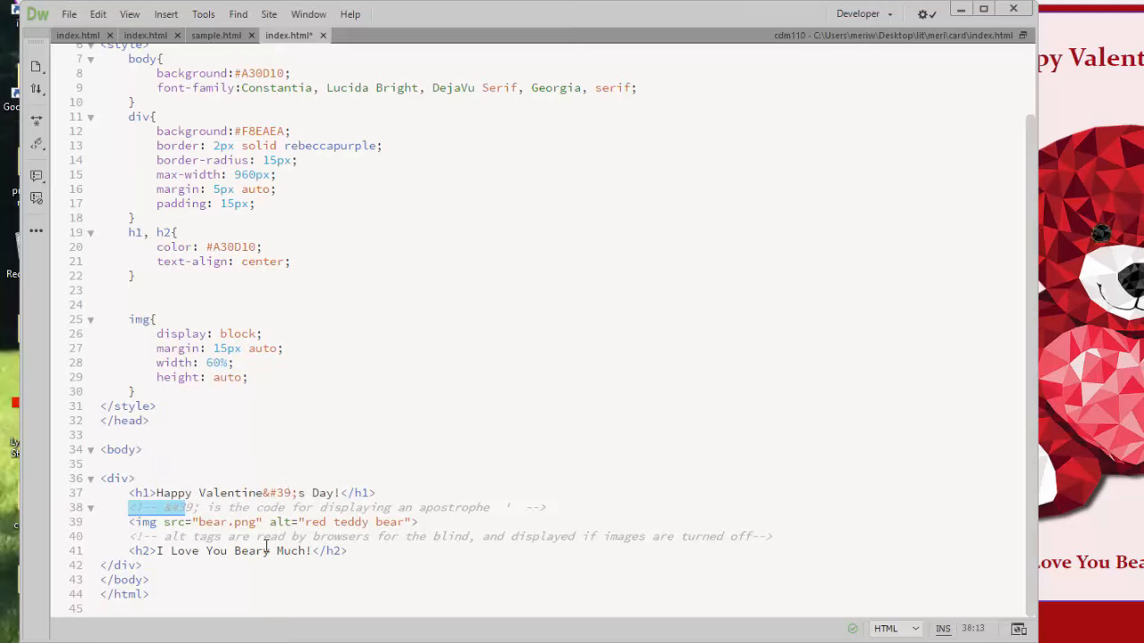
mouse_move(476, 527)
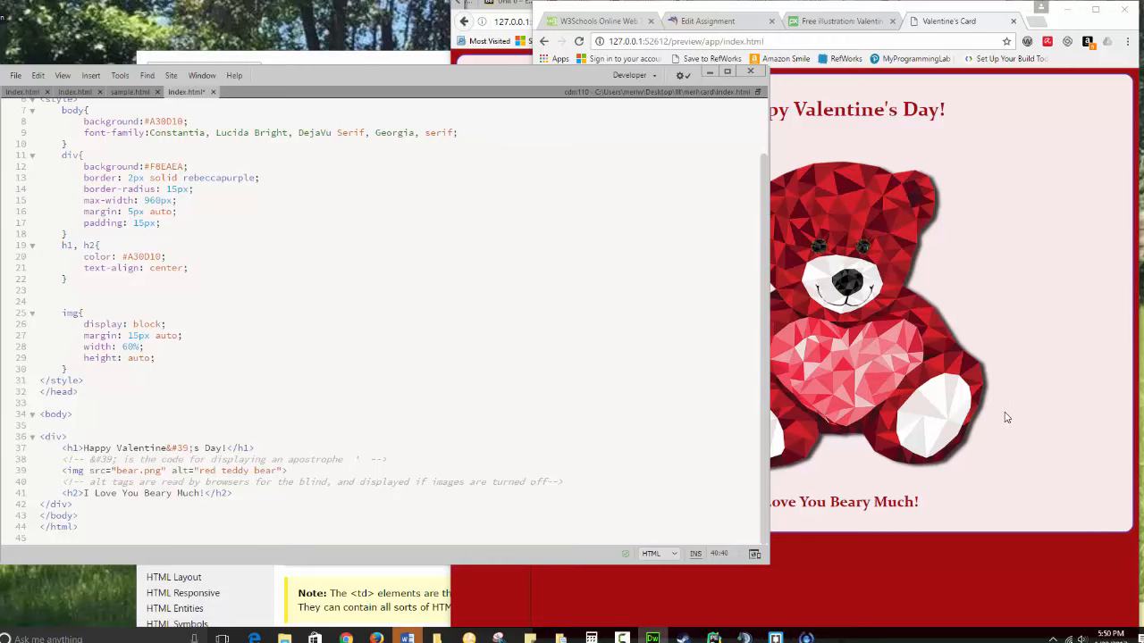
mouse_move(670, 418)
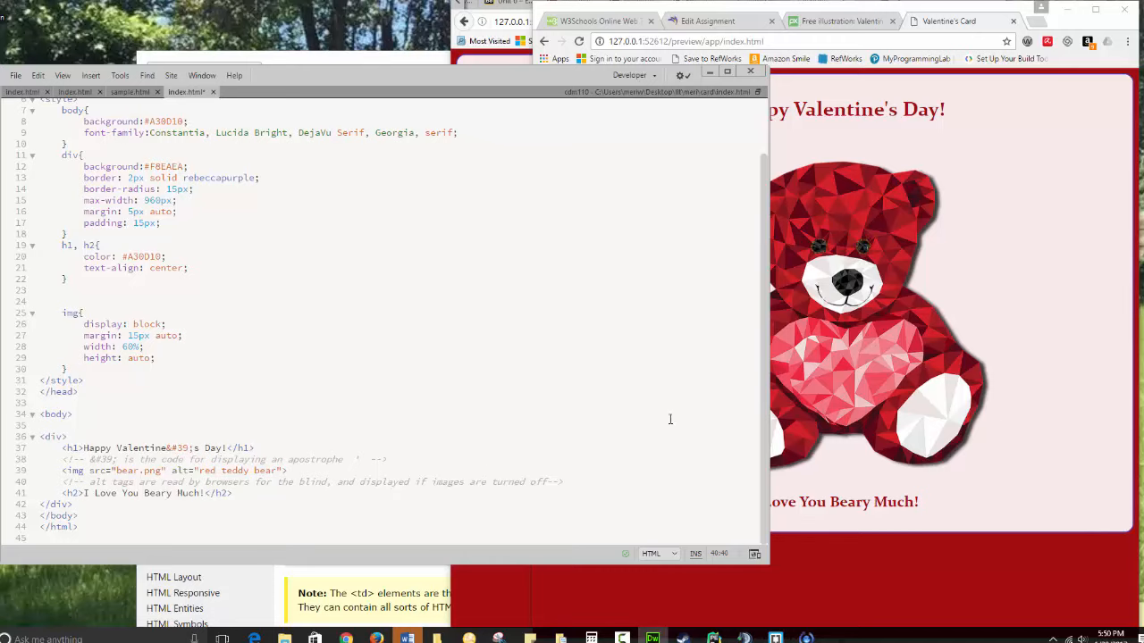